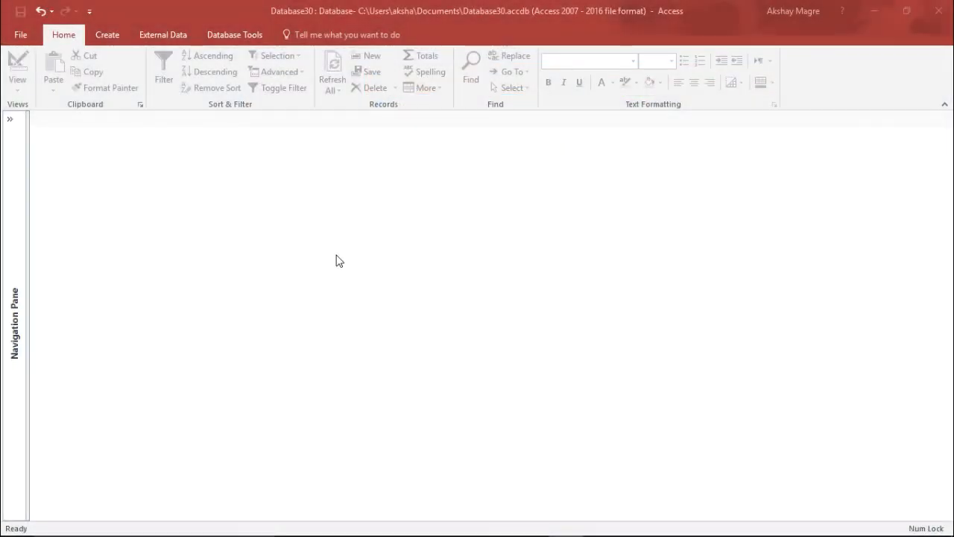
mouse_move(346, 177)
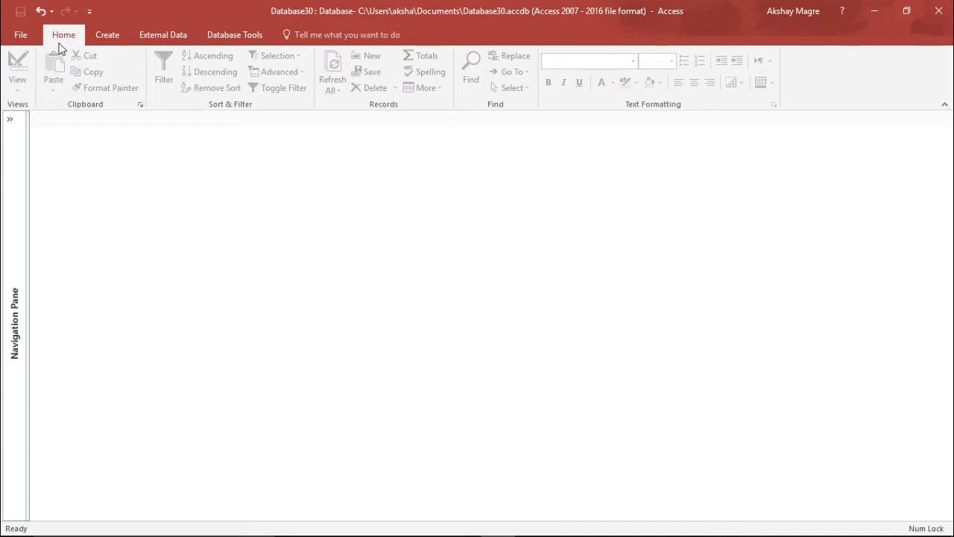
Step: View the Create commands, return to Home, and focus the 'Tell me what you want to do' box
left_click(234, 34)
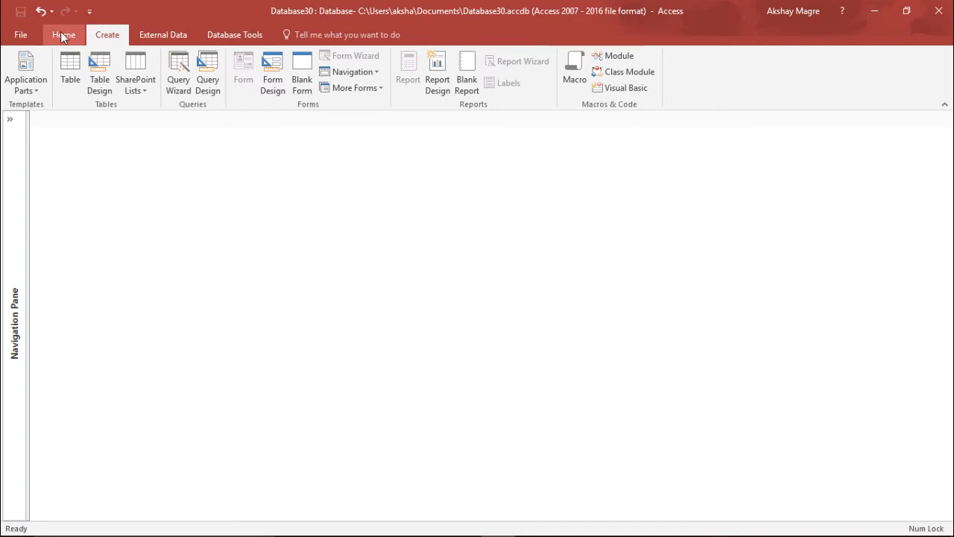
left_click(63, 34)
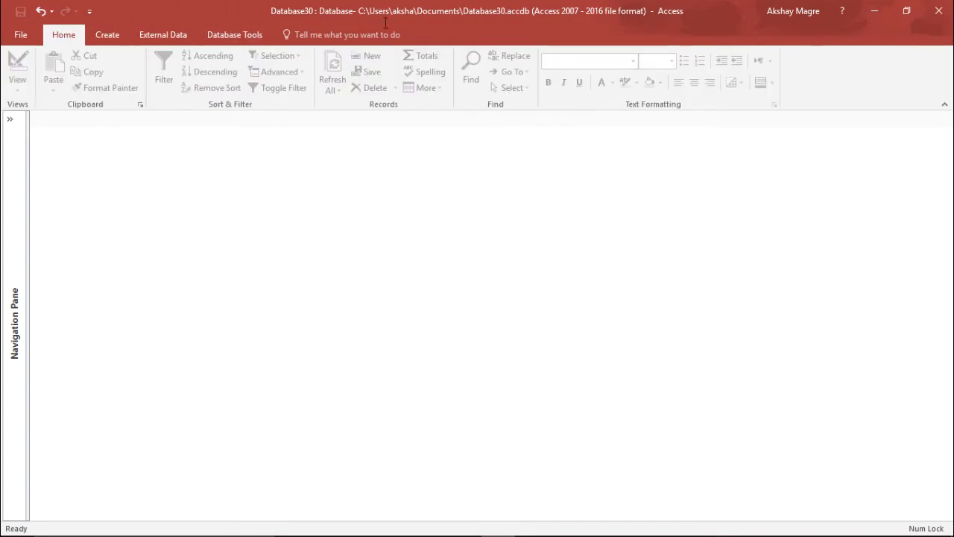
mouse_move(323, 144)
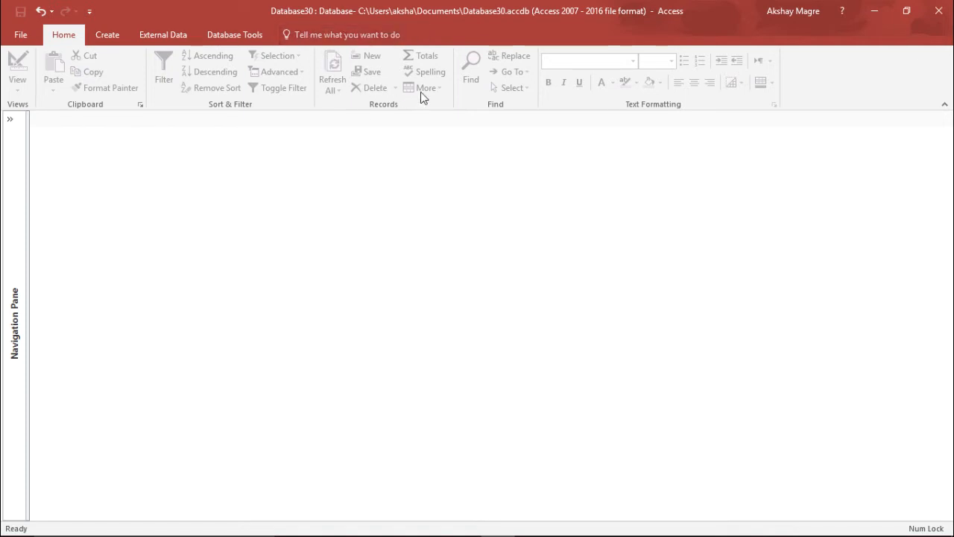
left_click(346, 34)
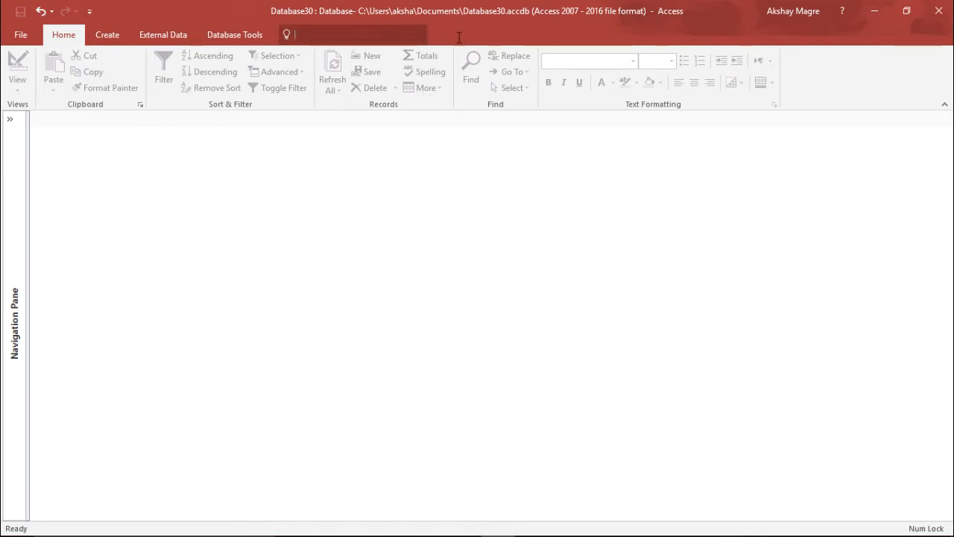
left_click(350, 34)
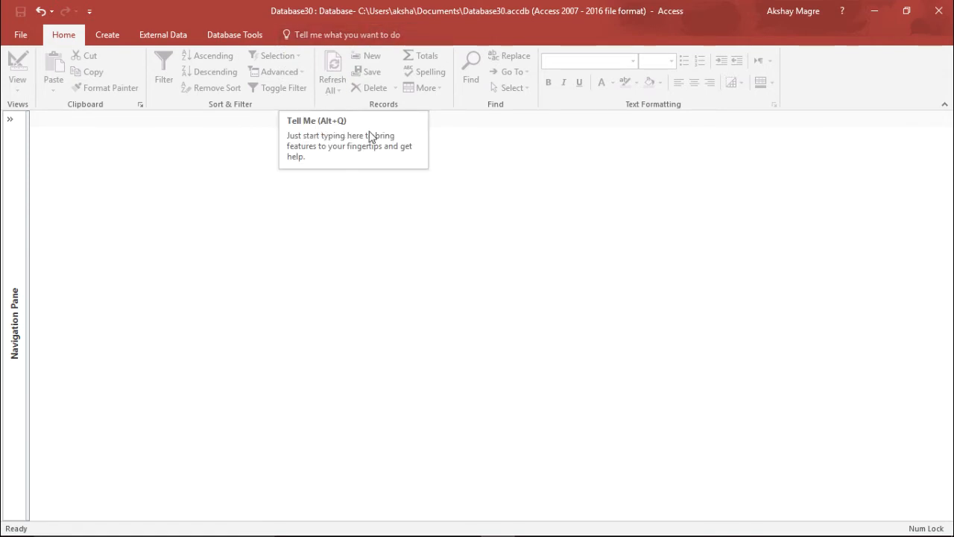
mouse_move(373, 152)
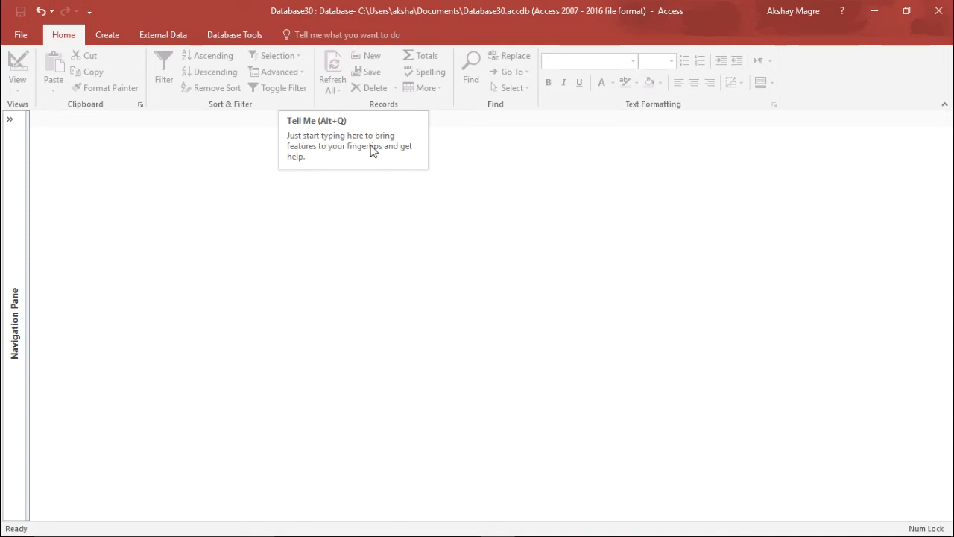
mouse_move(306, 164)
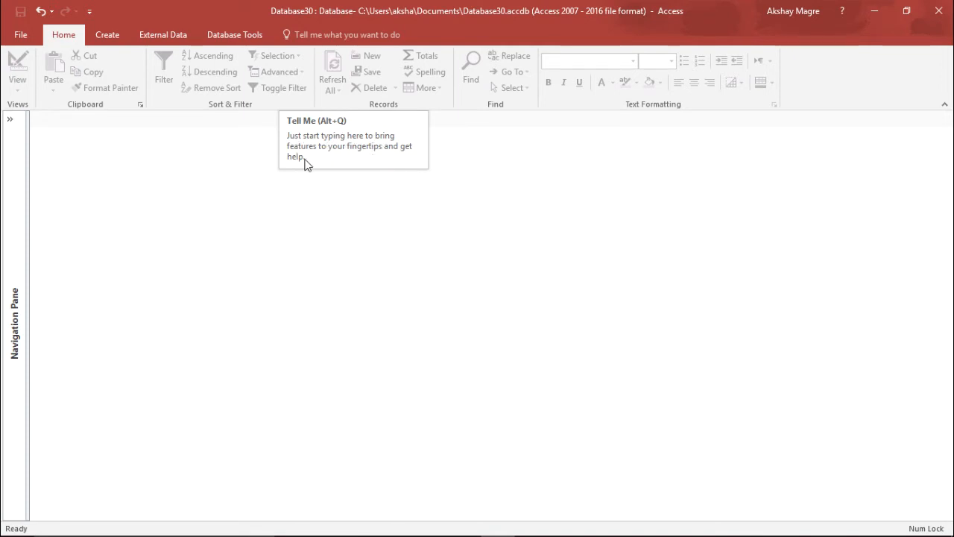
left_click(346, 34)
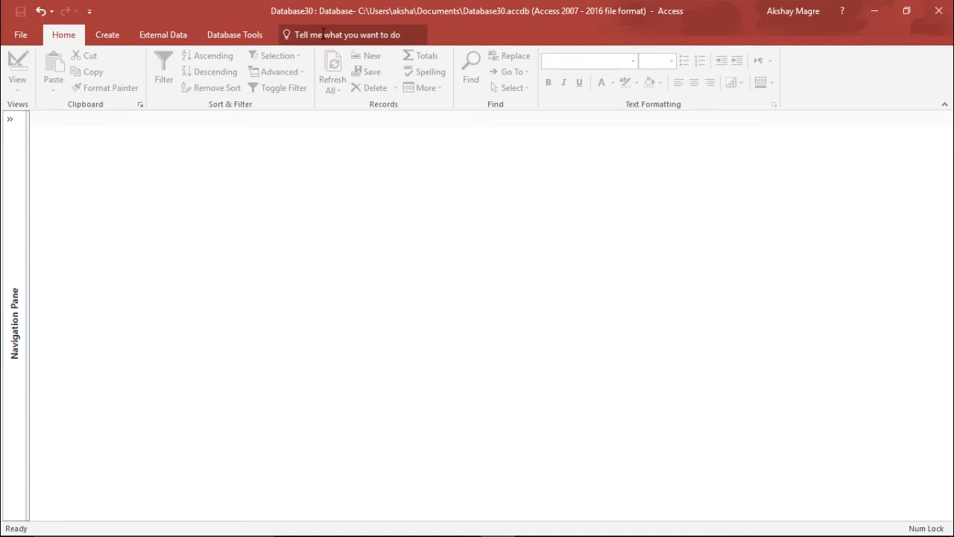
Step: Search Tell Me for 'create a table' to list table-related commands
type("c")
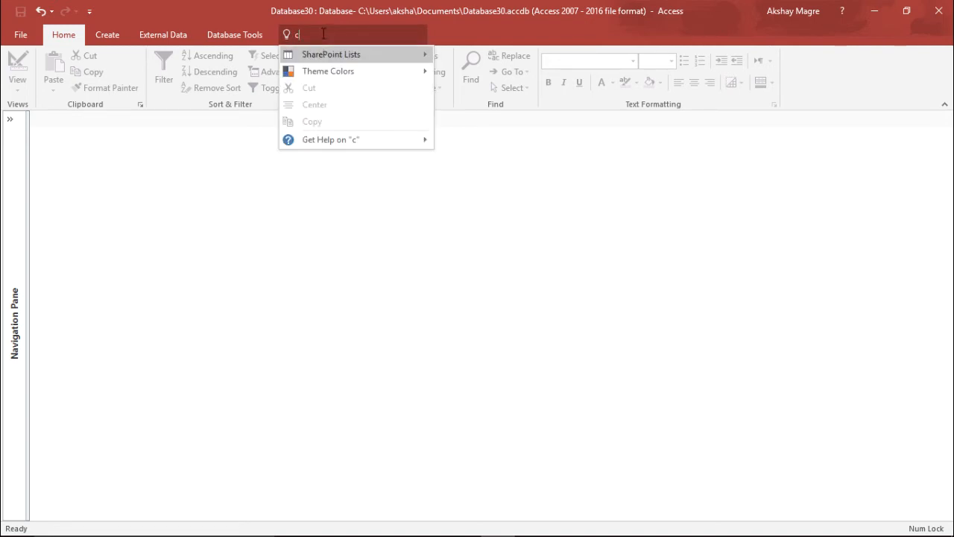
type("create a table")
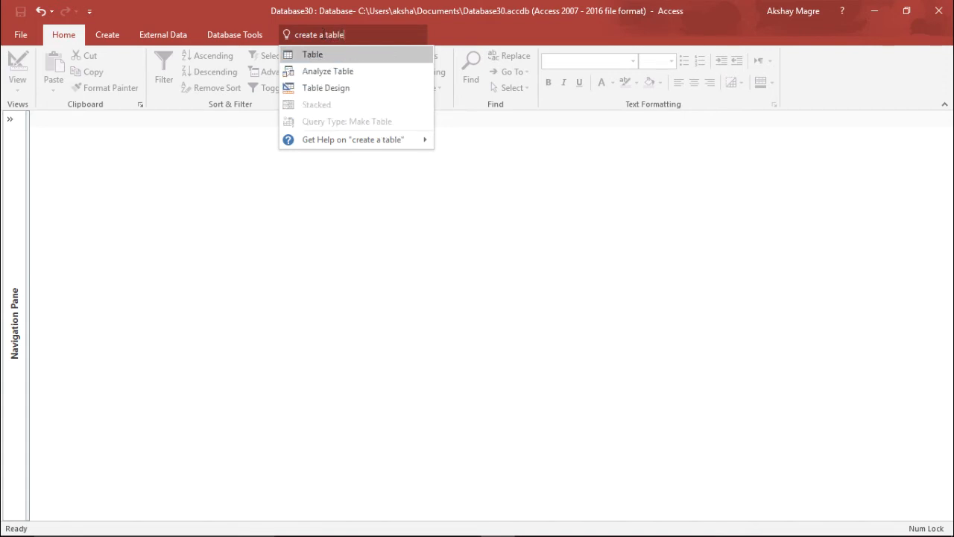
mouse_move(329, 71)
type("form")
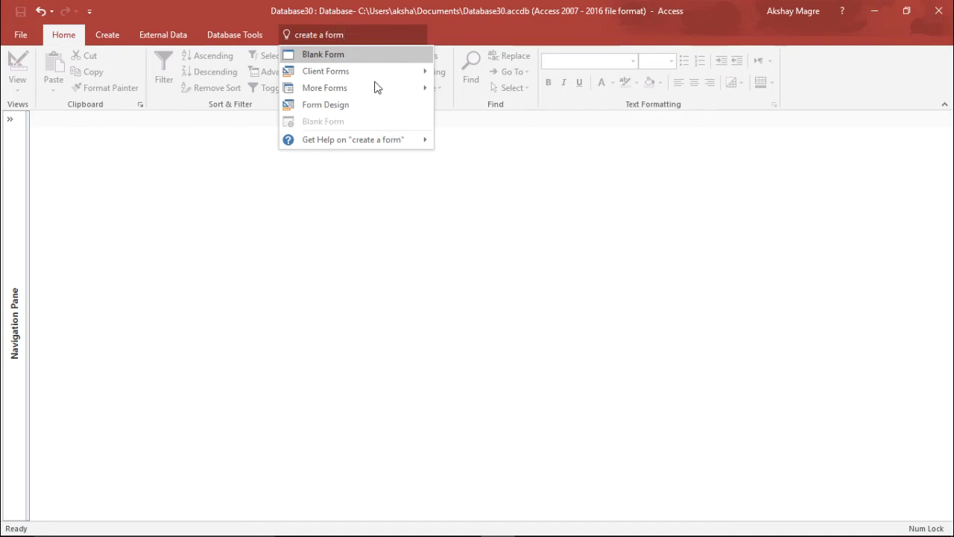
mouse_move(320, 71)
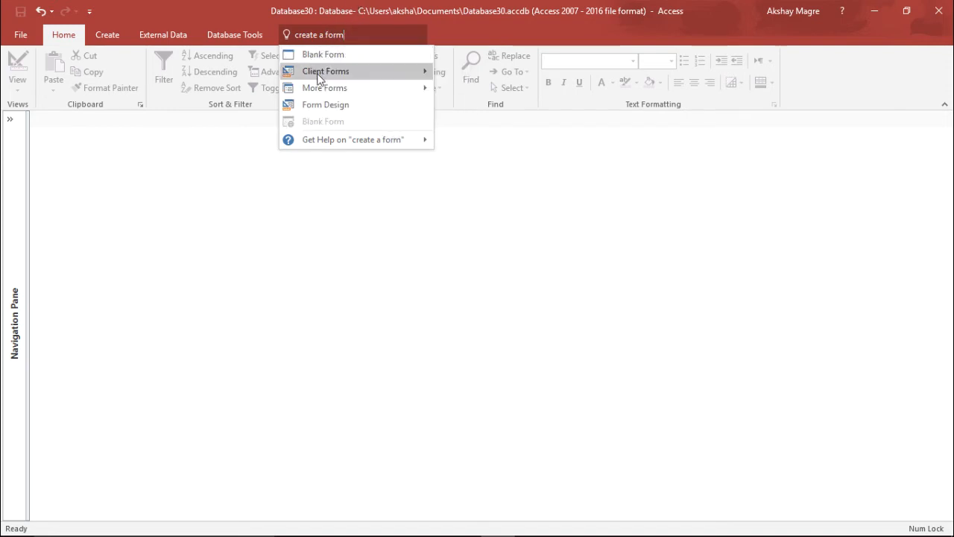
mouse_move(325, 71)
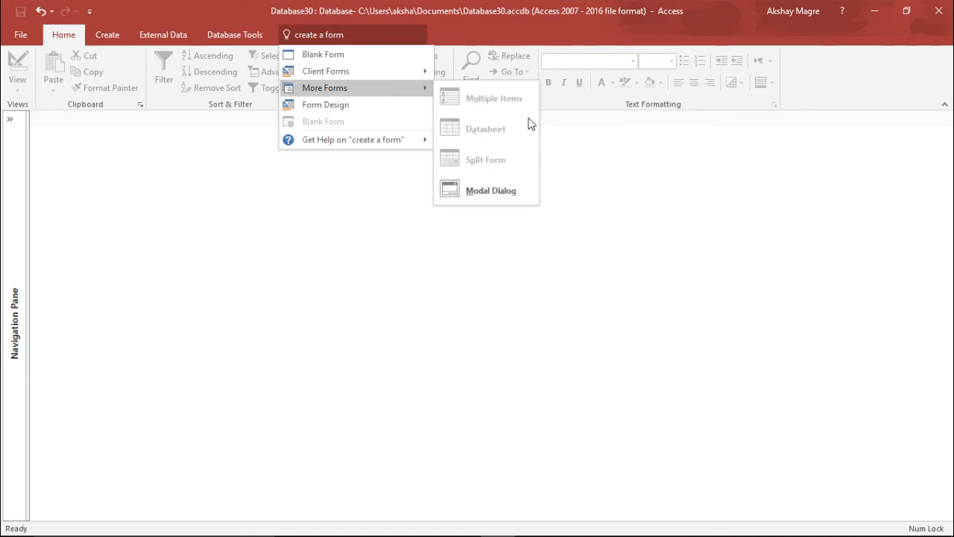
mouse_move(394, 87)
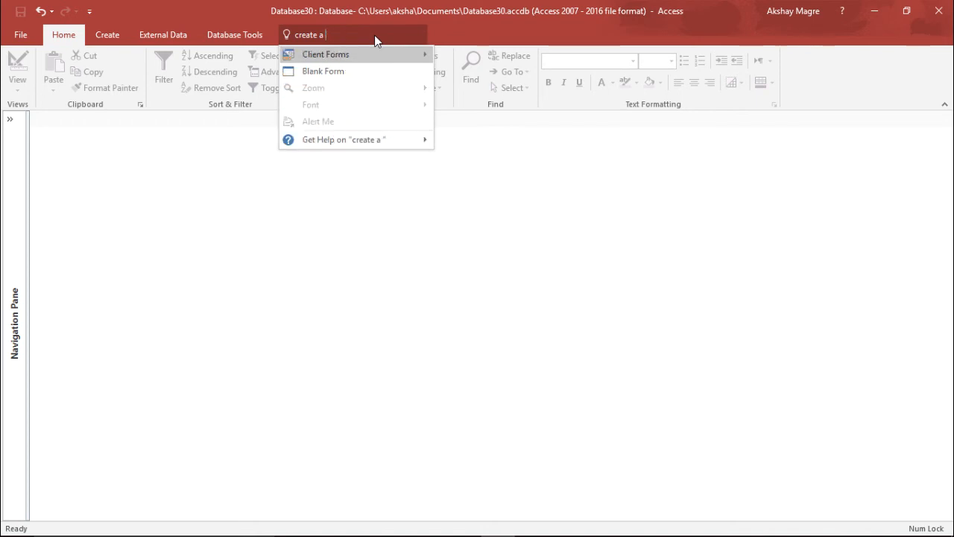
Step: Search 'create a report', expand the Client Reports options, then clear the query to show suggestions
type("report")
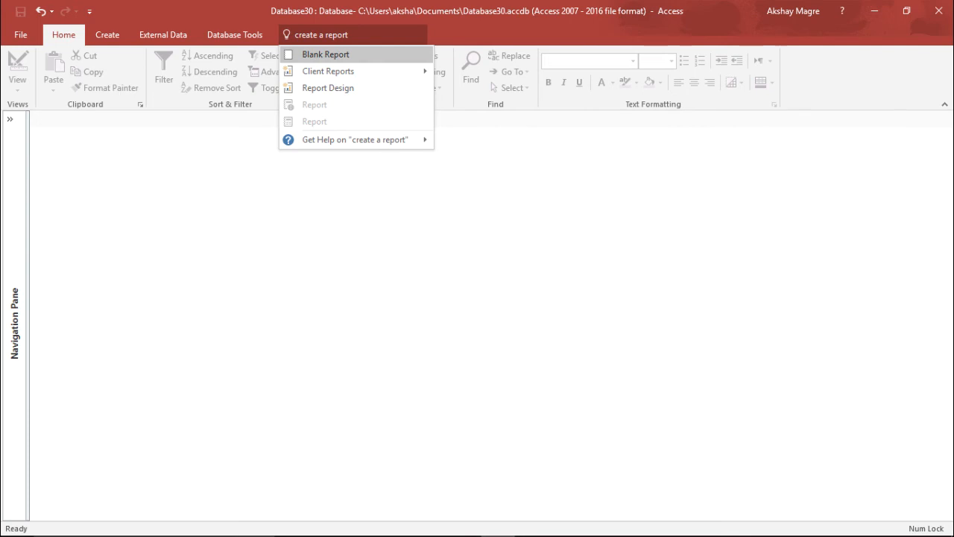
left_click(328, 71)
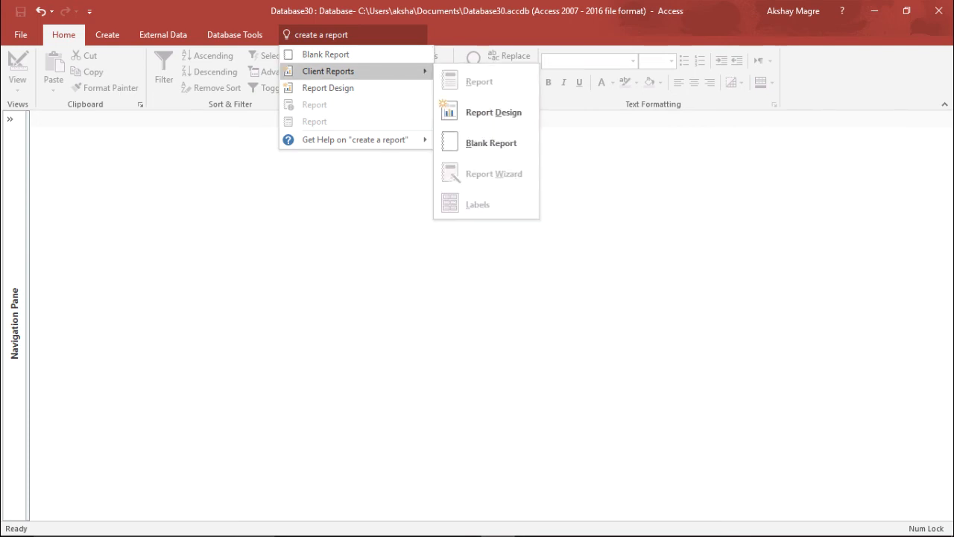
mouse_move(328, 88)
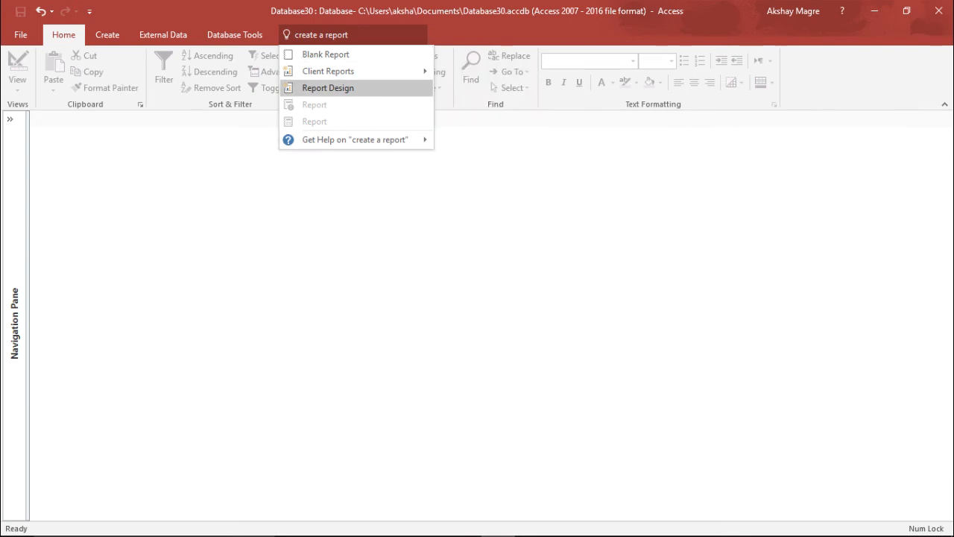
mouse_move(325, 53)
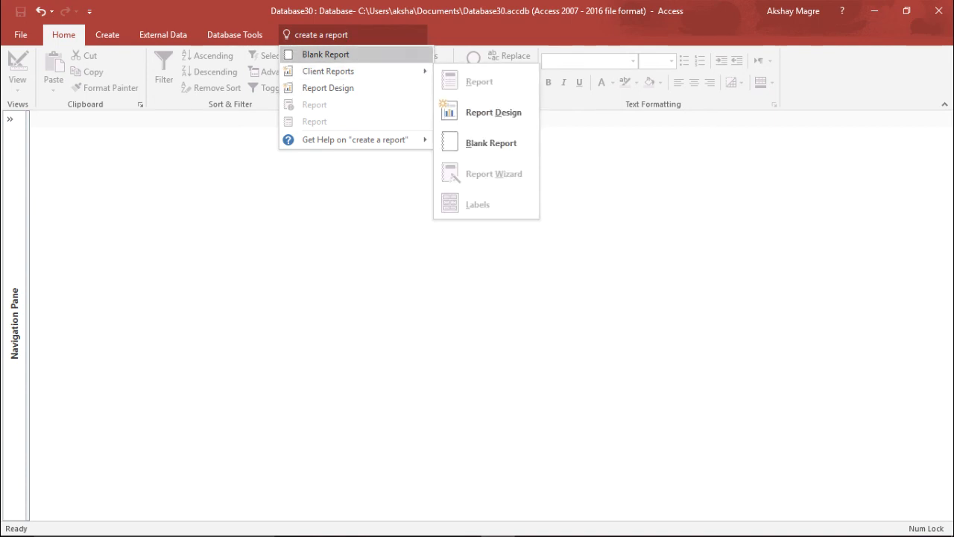
key("backspace")
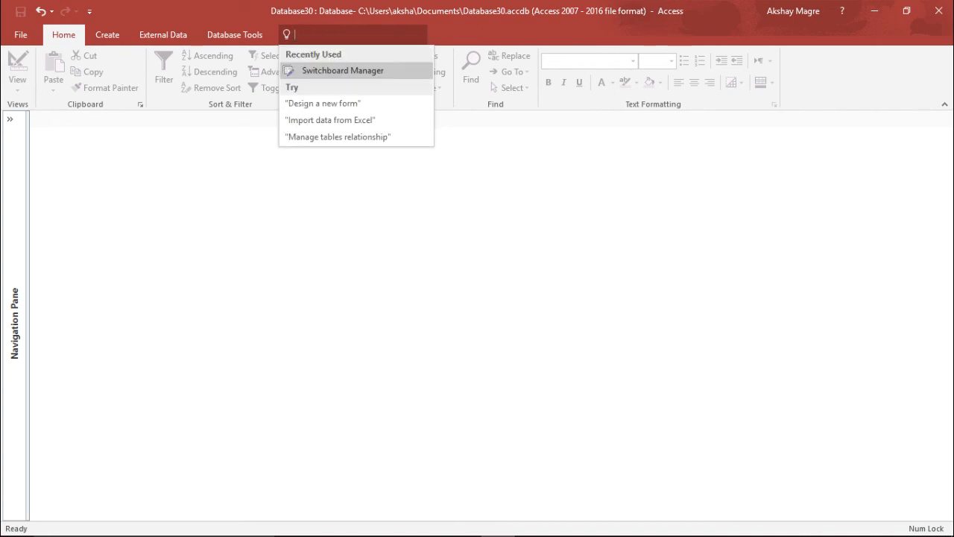
Step: Search 'font' and expand the Theme Fonts gallery of font sets
type("font")
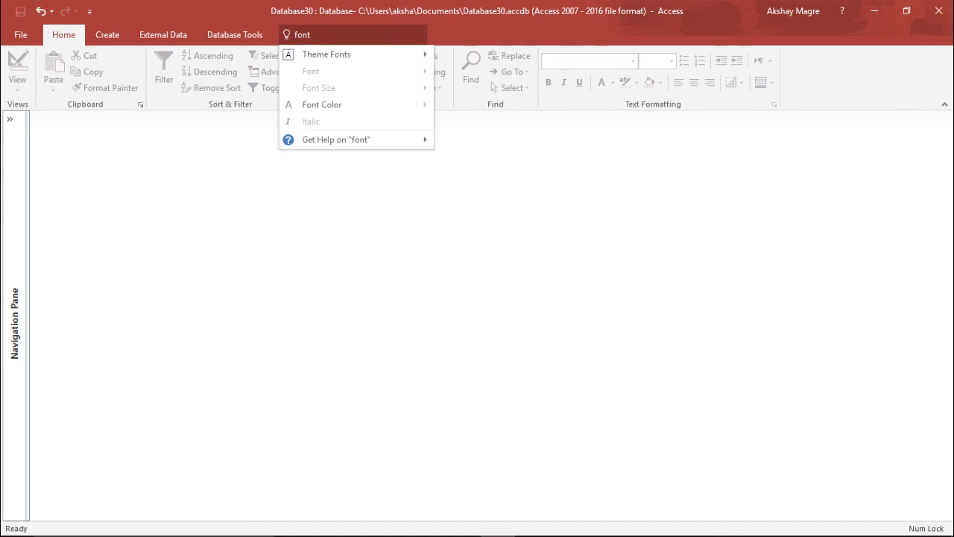
left_click(327, 54)
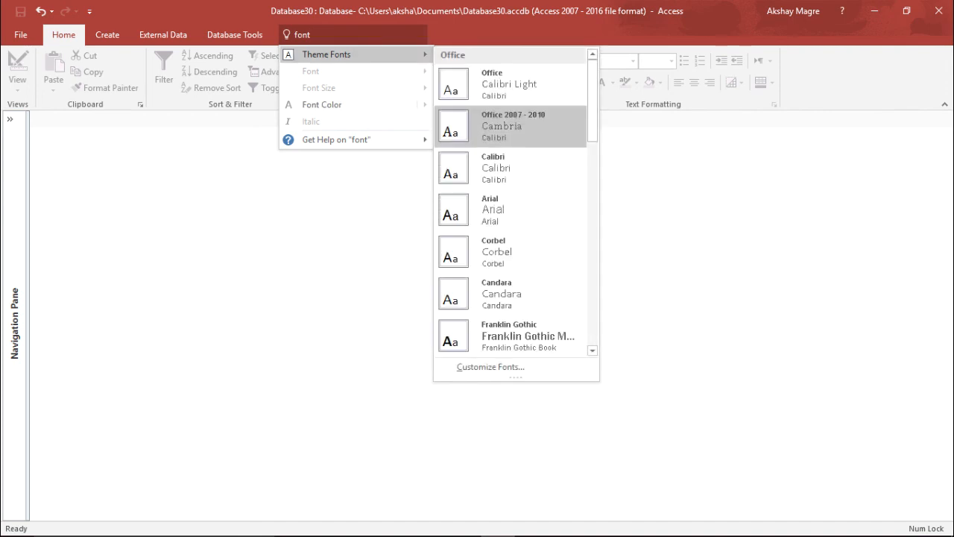